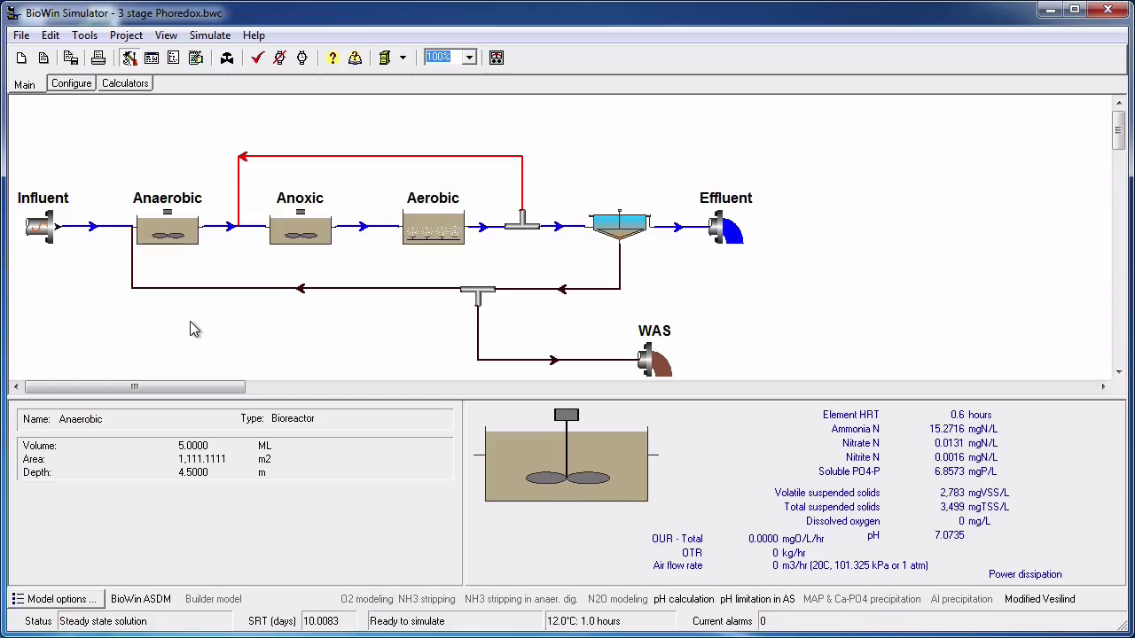
pyautogui.moveTo(204, 332)
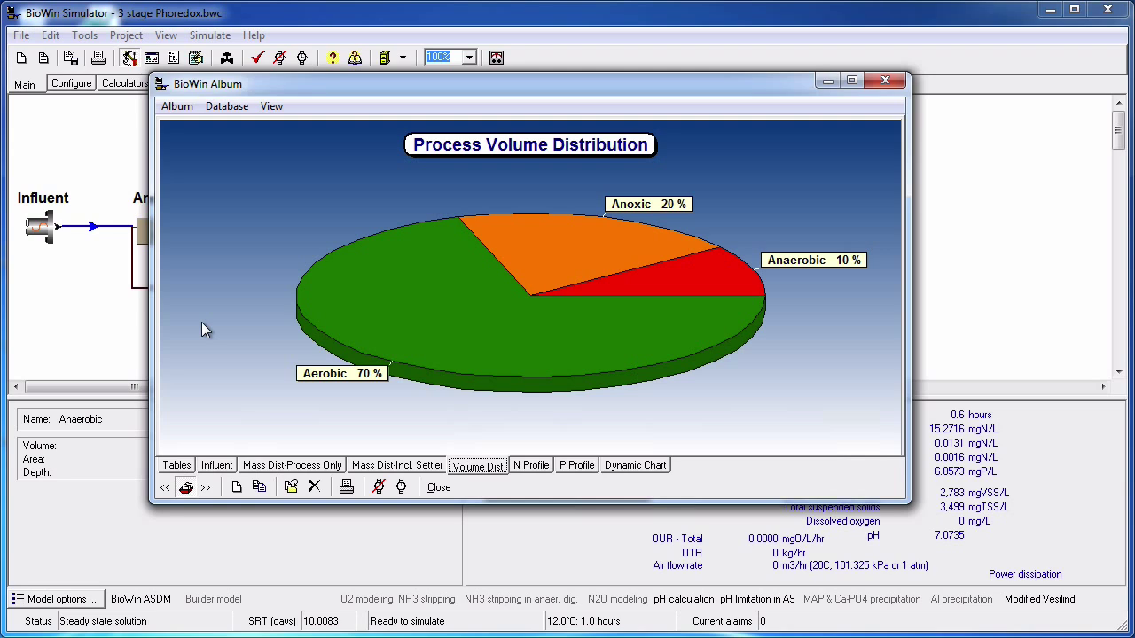
pyautogui.moveTo(379, 454)
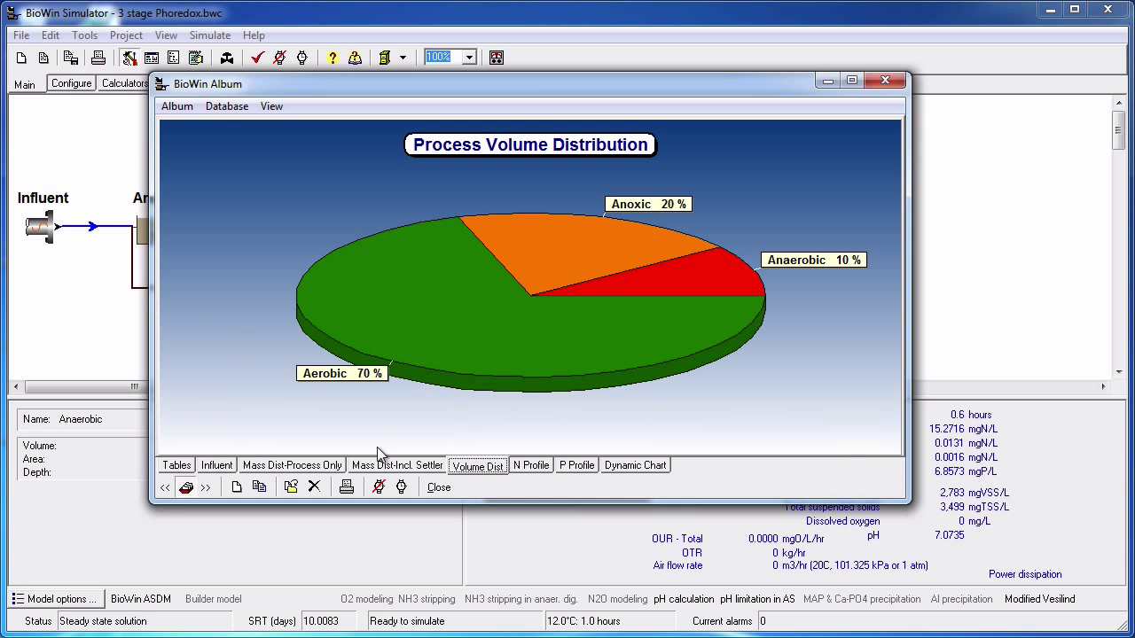
# View the Mass Dist-Incl. Settler chart, then the Mass Dist-Process Only chart.
pyautogui.click(397, 465)
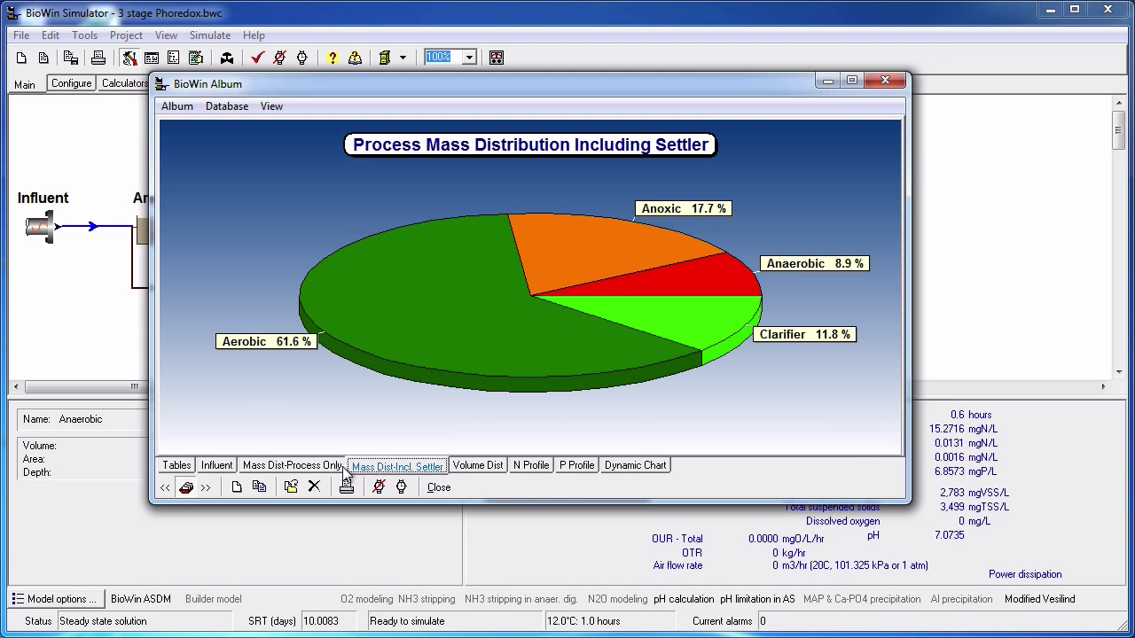
pyautogui.click(291, 465)
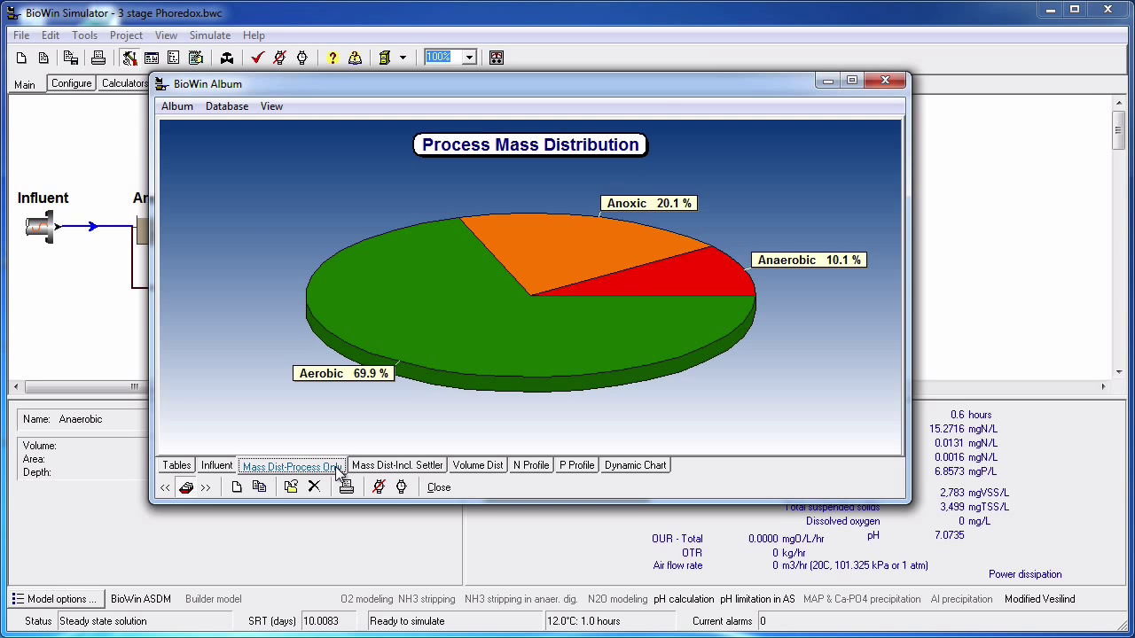
# Create a new album page named 'Mass Distribution' via Album > Add page.
pyautogui.click(178, 107)
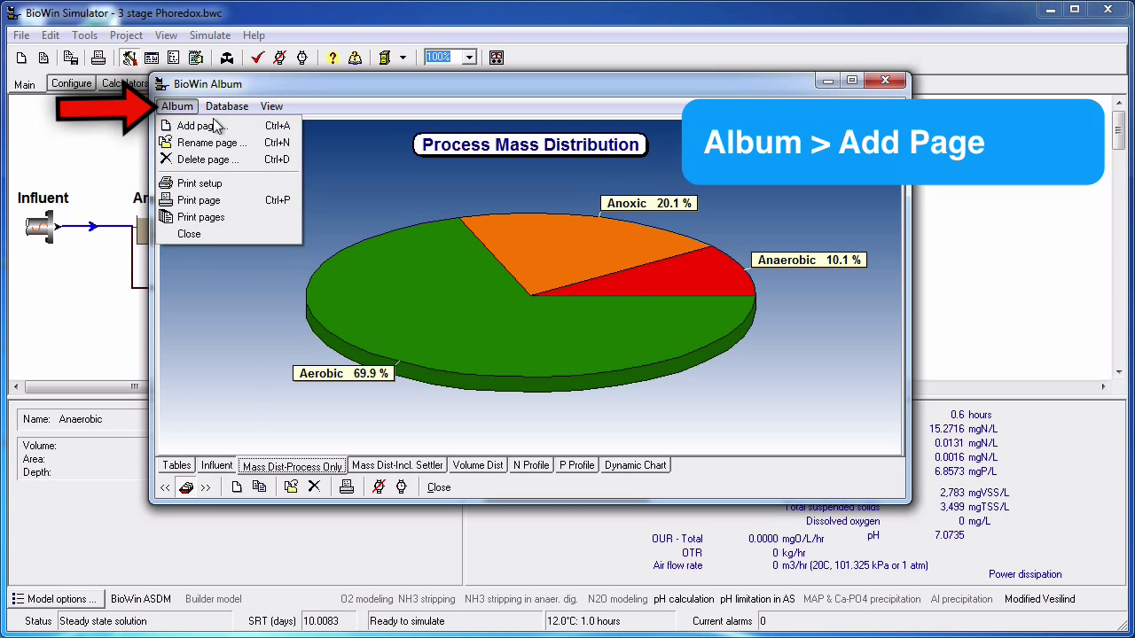
pyautogui.click(195, 124)
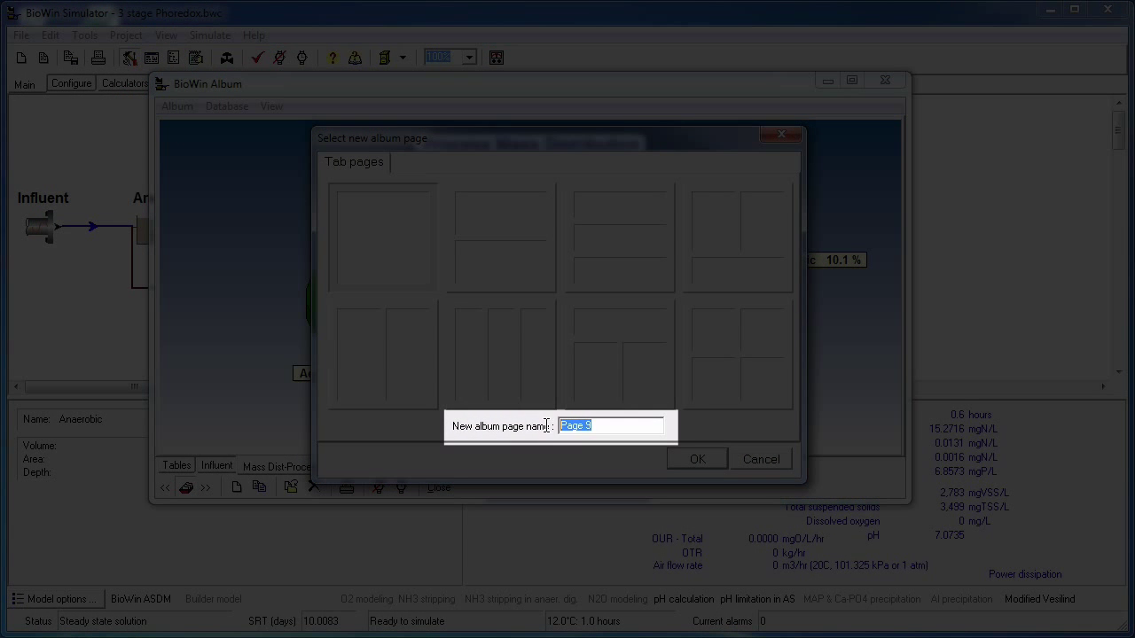
pyautogui.write('M')
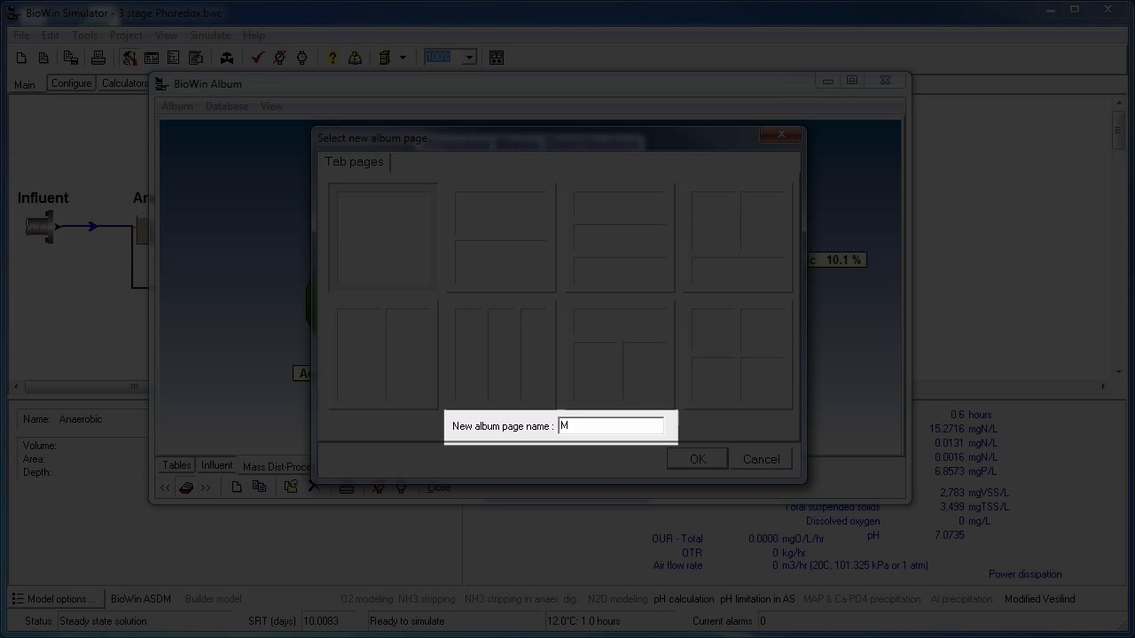
pyautogui.write('ass Dis')
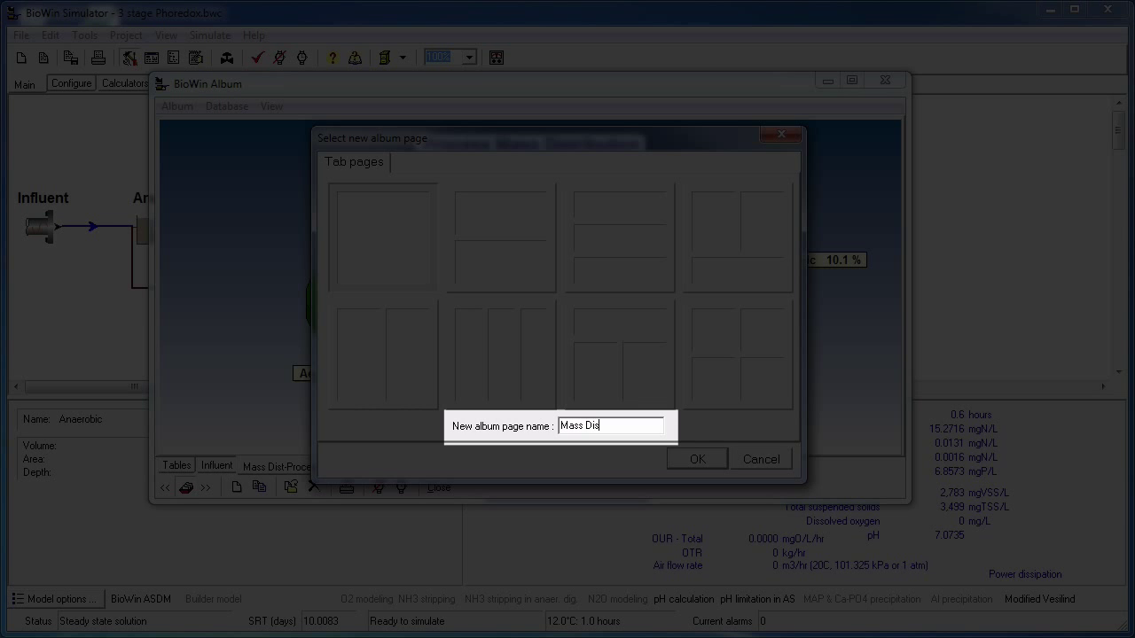
pyautogui.write('tribution')
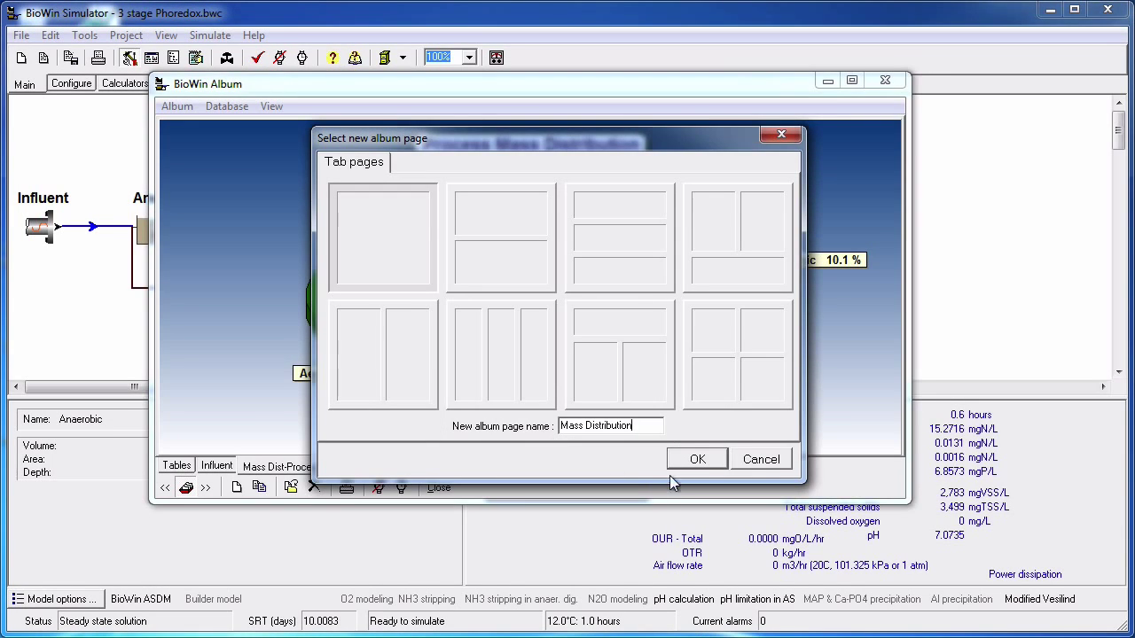
pyautogui.click(697, 458)
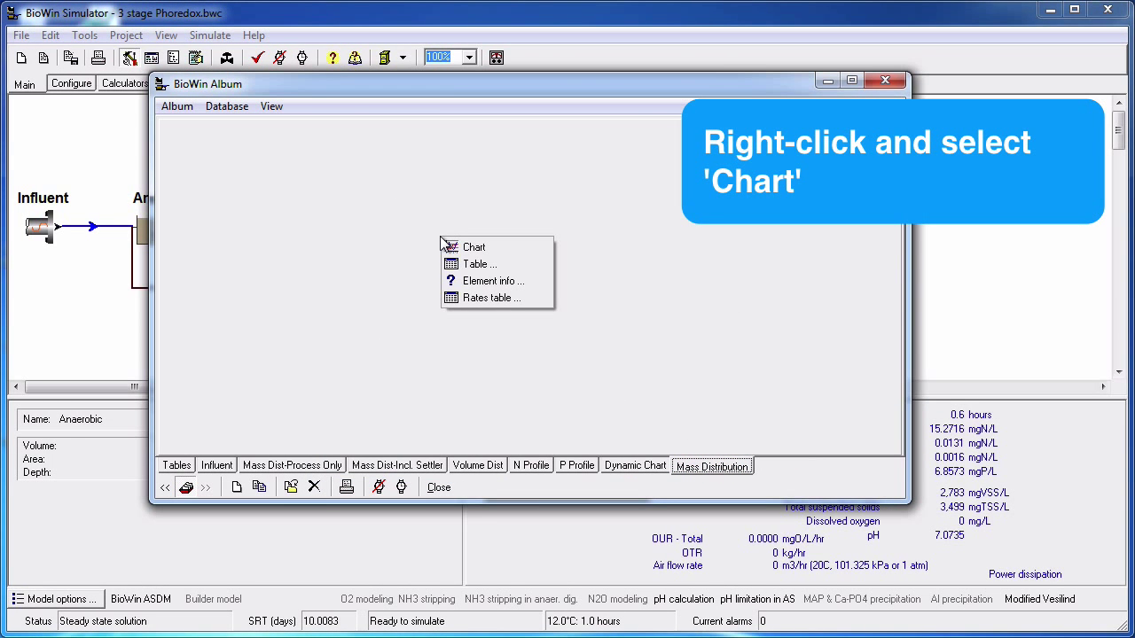
pyautogui.moveTo(496, 249)
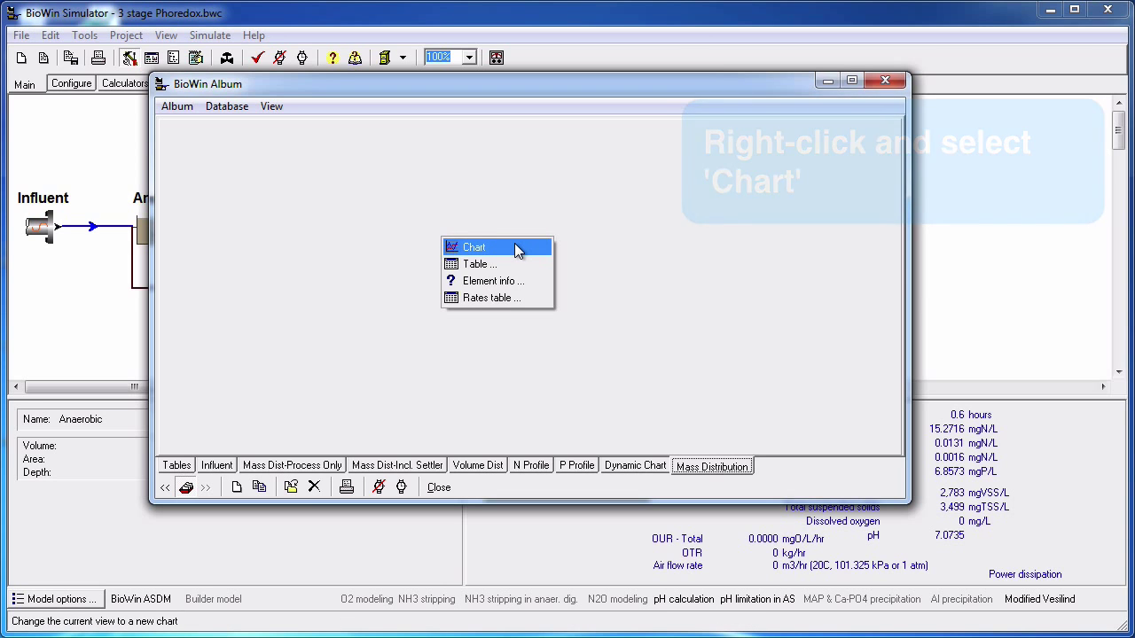
# Add a chart to the blank page and show the Special plot types.
pyautogui.click(472, 247)
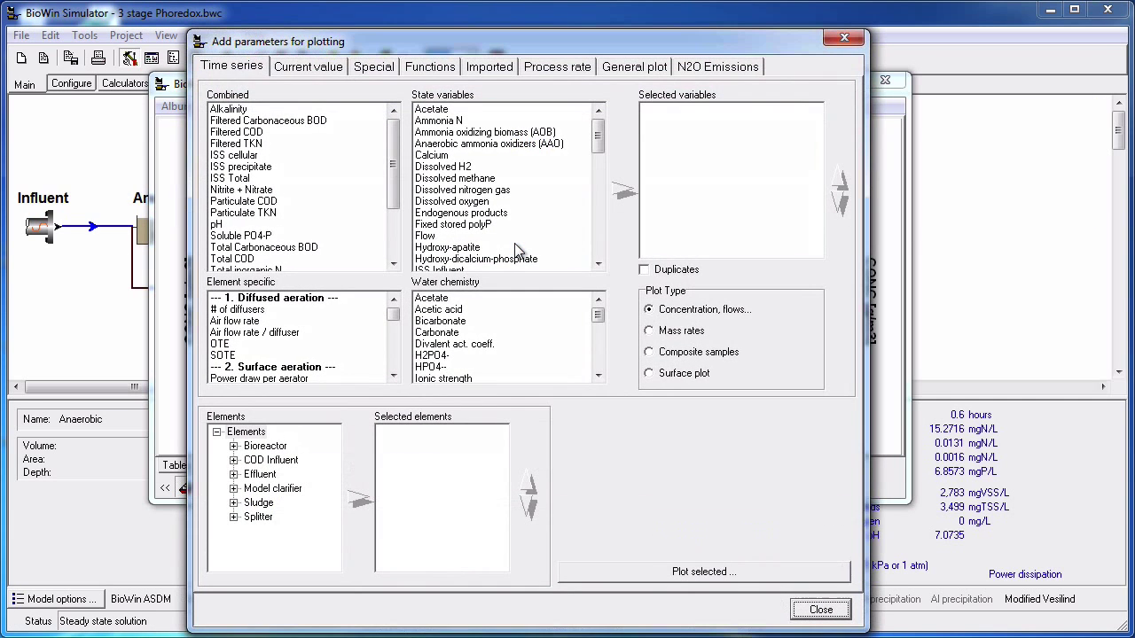
pyautogui.click(373, 66)
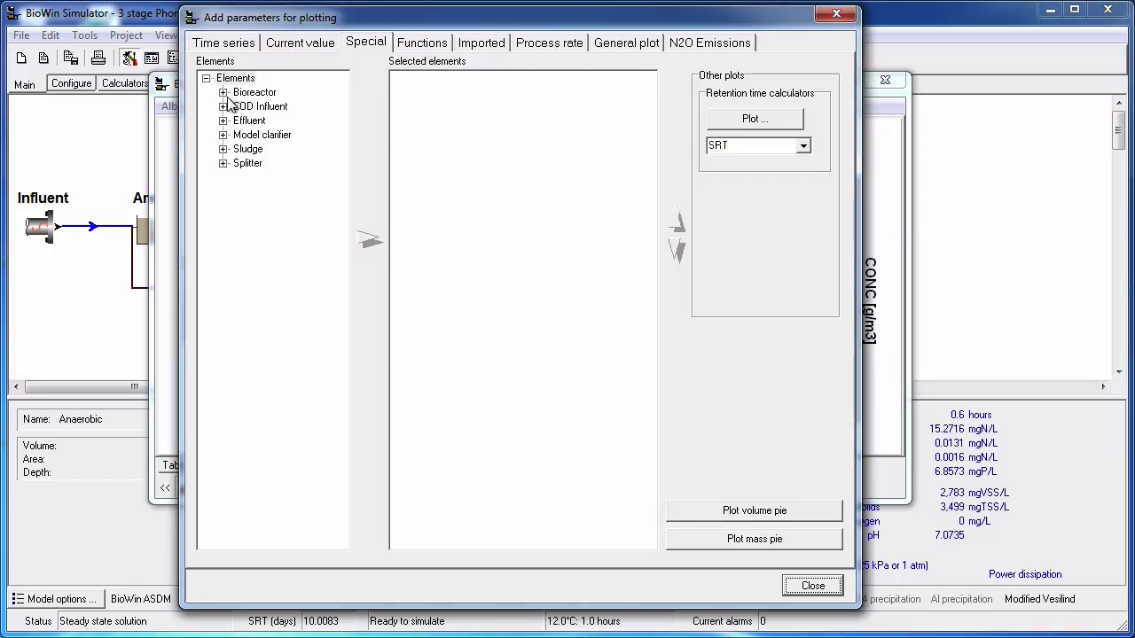
# Select the Aerobic, Anaerobic, Anoxic reactors and Model clarifier and plot a mass pie.
pyautogui.click(224, 92)
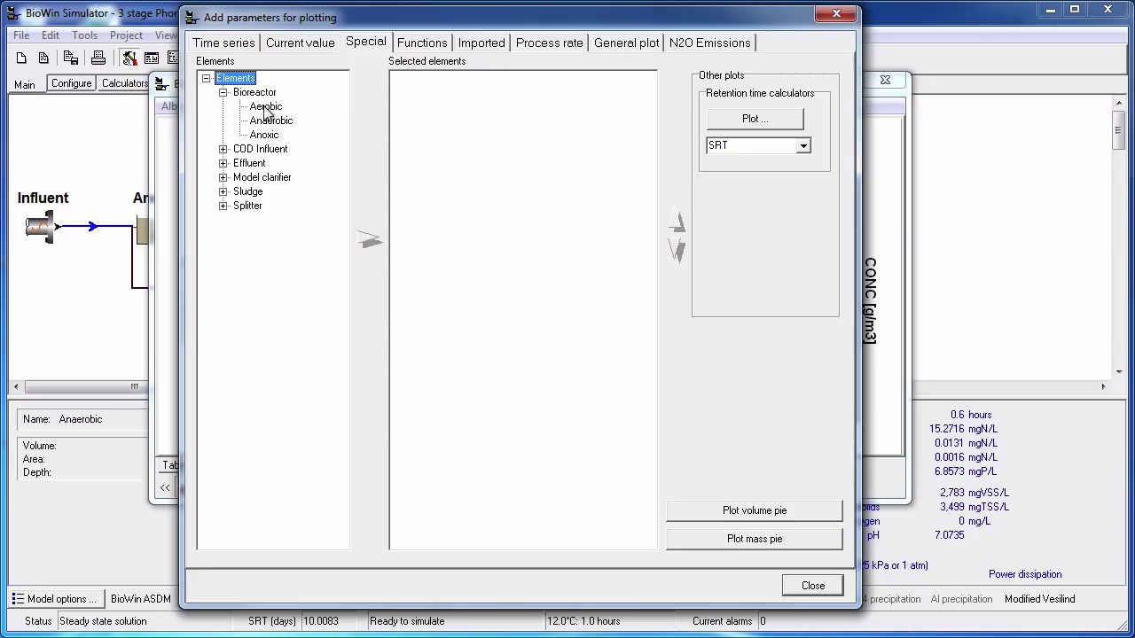
pyautogui.click(369, 241)
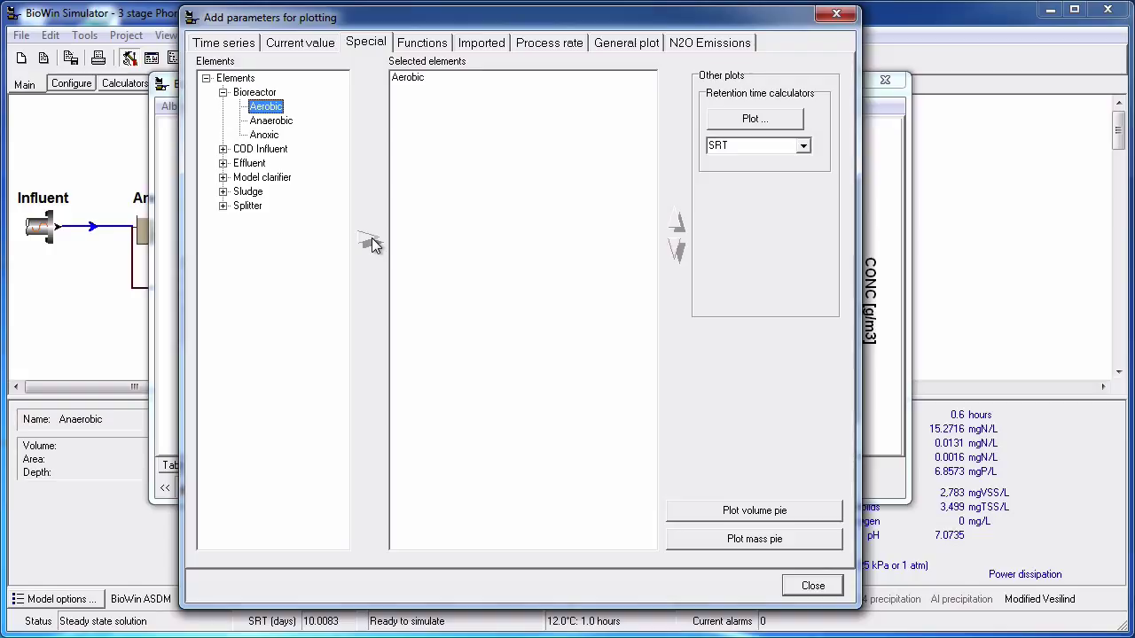
pyautogui.click(255, 93)
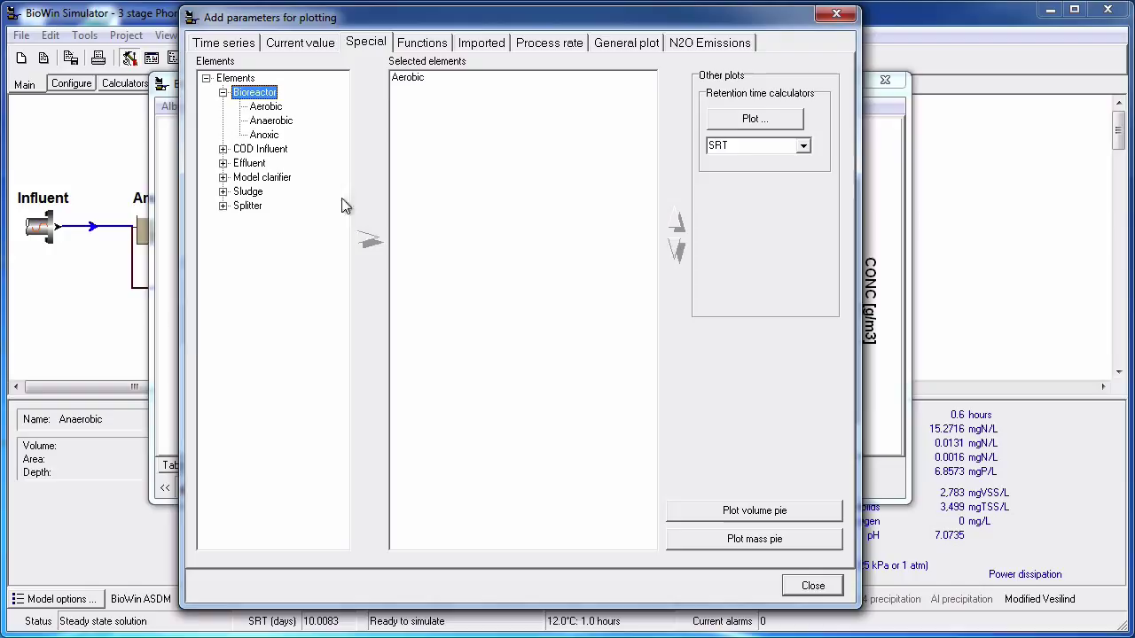
pyautogui.click(368, 242)
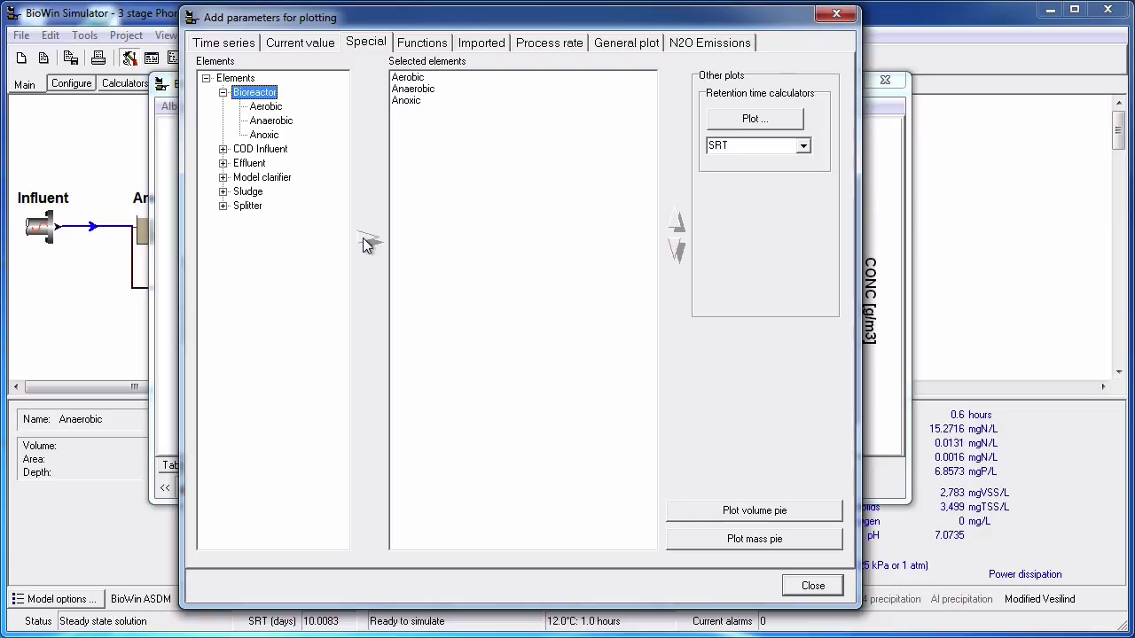
pyautogui.click(262, 177)
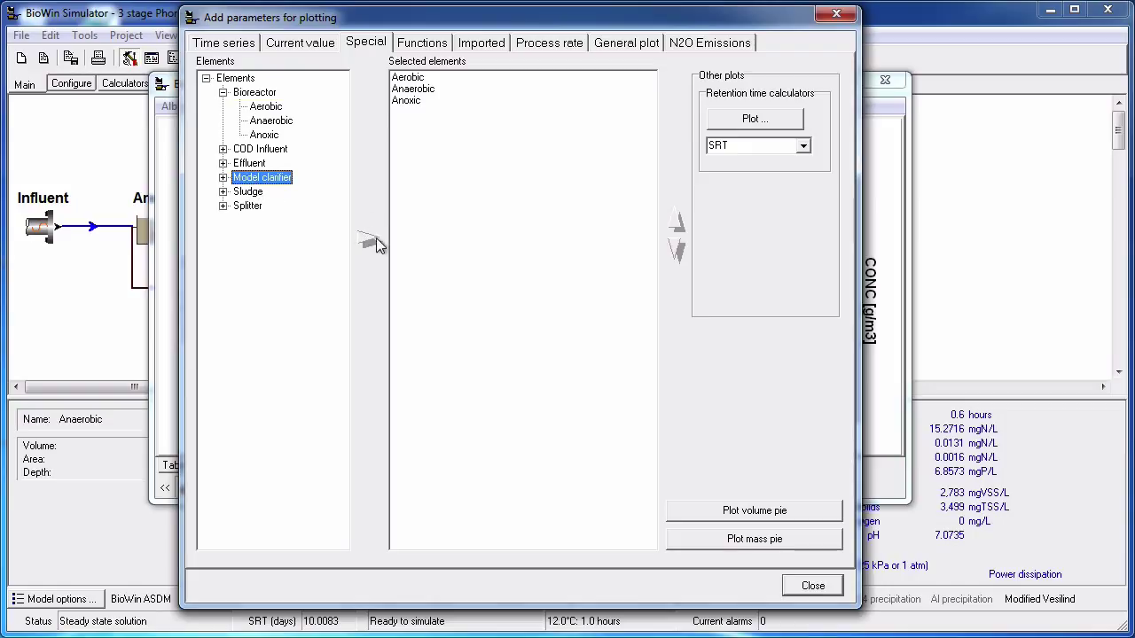
pyautogui.doubleClick(262, 177)
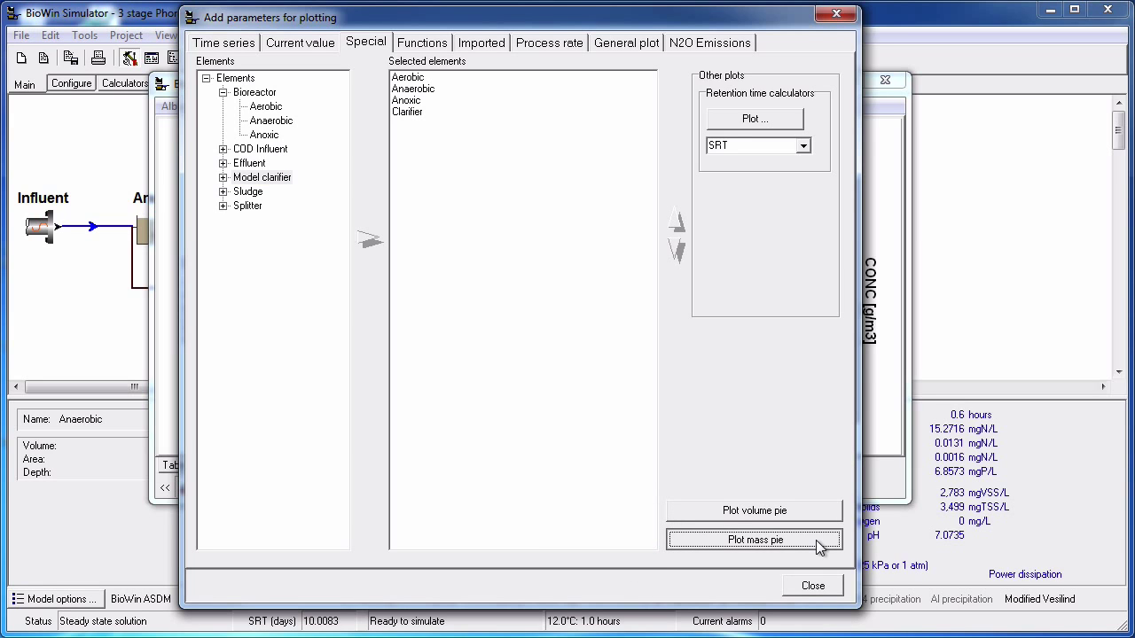
pyautogui.click(753, 539)
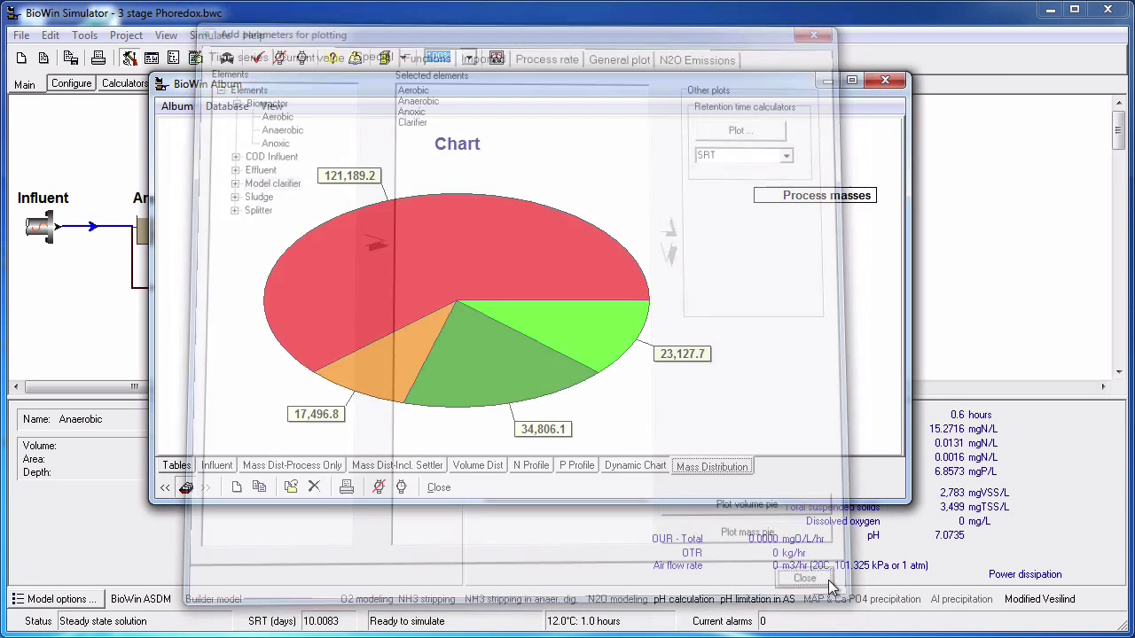
# Title the chart 'Mass Distribution' and make its legend not visible.
pyautogui.click(805, 578)
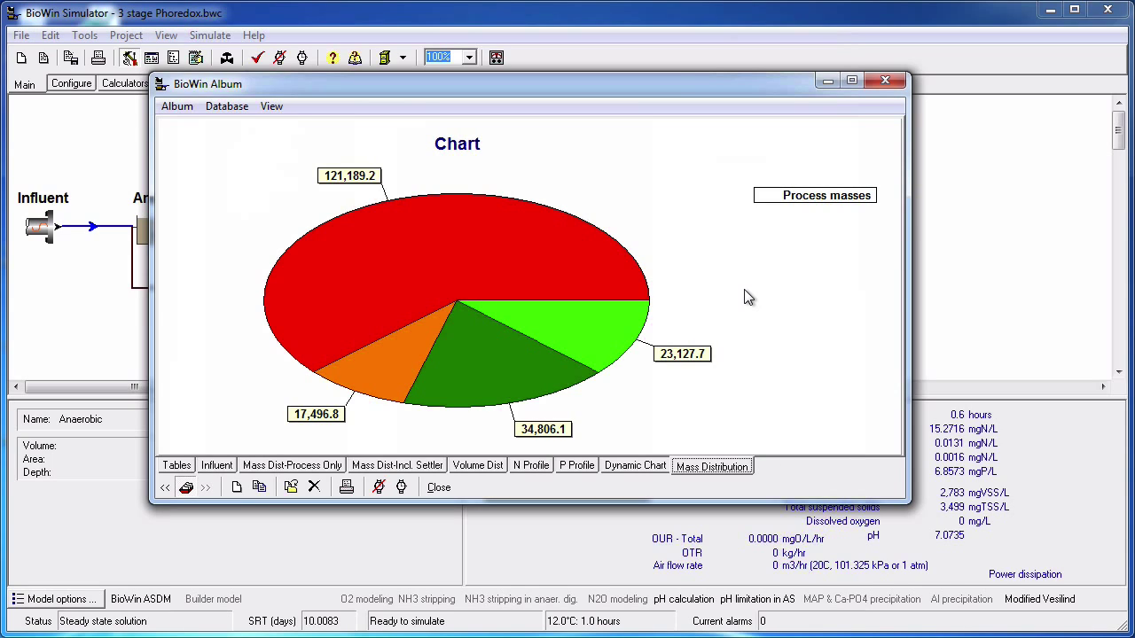
pyautogui.doubleClick(457, 144)
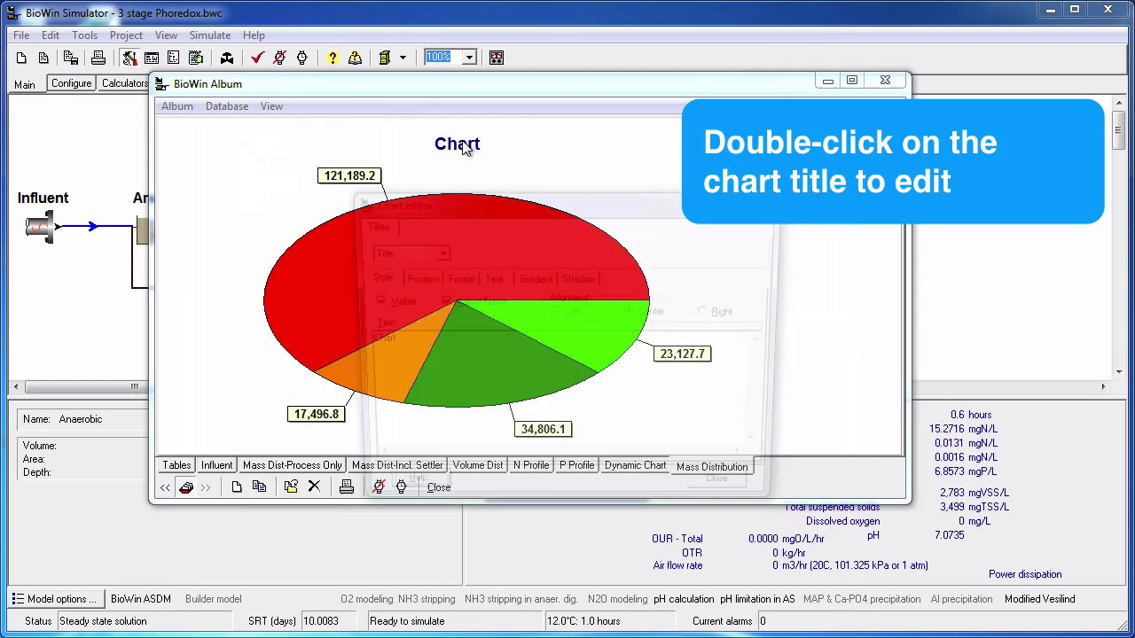
pyautogui.doubleClick(458, 143)
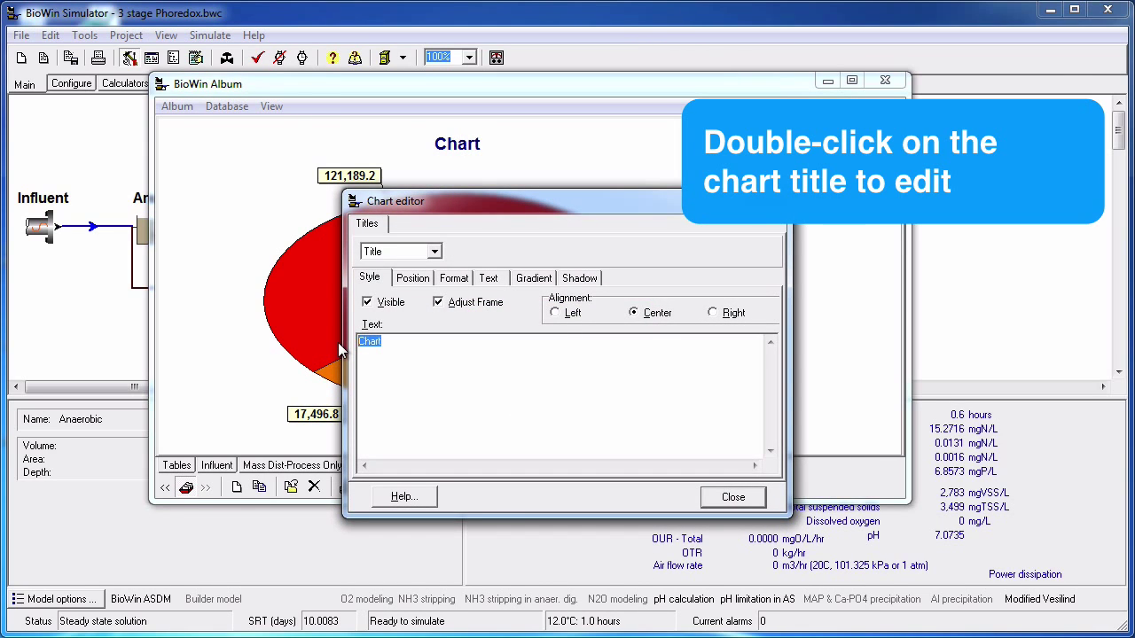
pyautogui.write('Mass Dis')
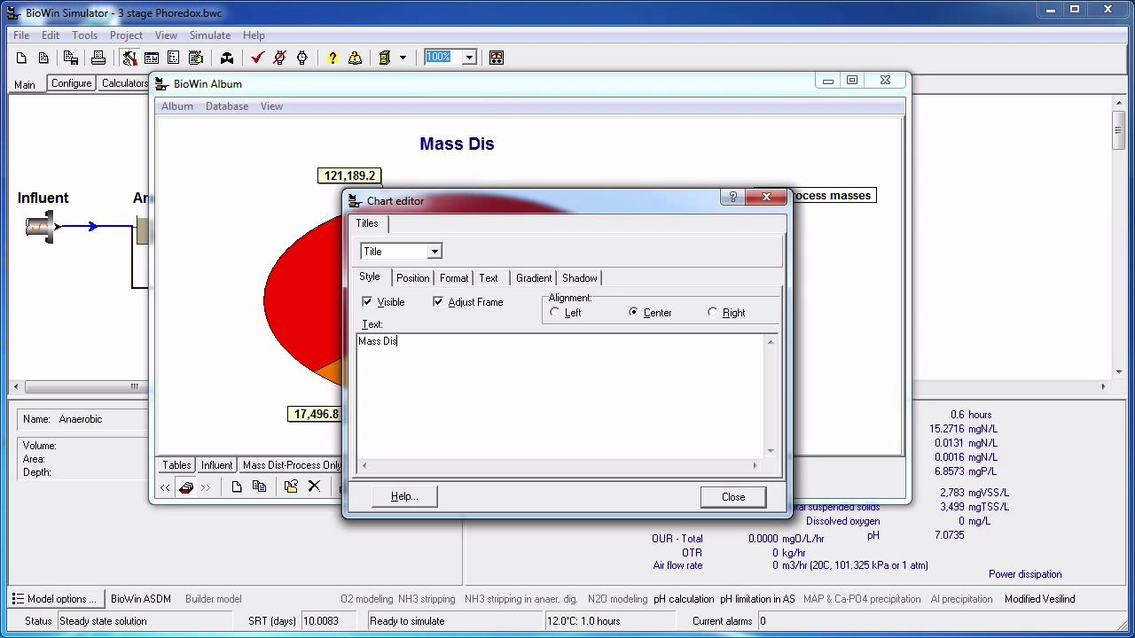
pyautogui.write('tribution')
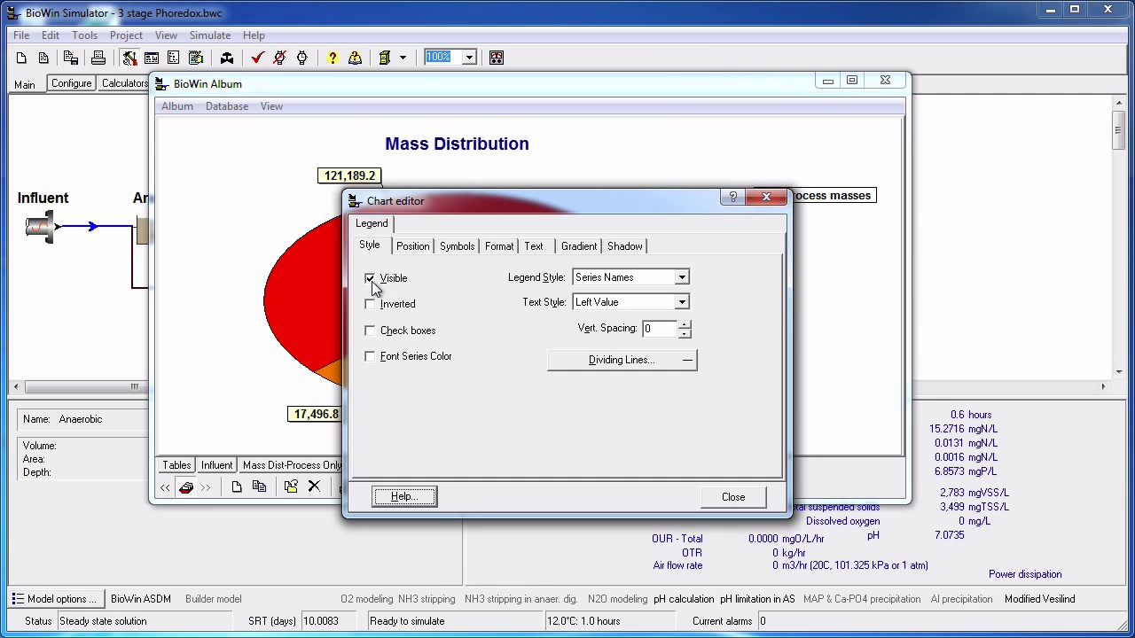
pyautogui.click(368, 278)
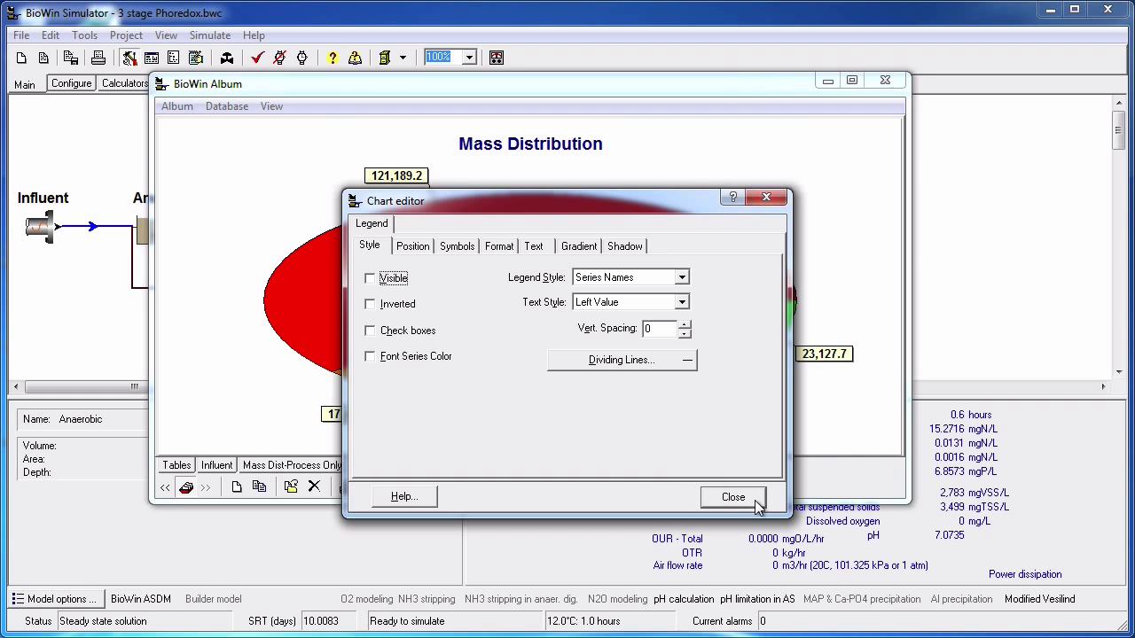
pyautogui.click(732, 496)
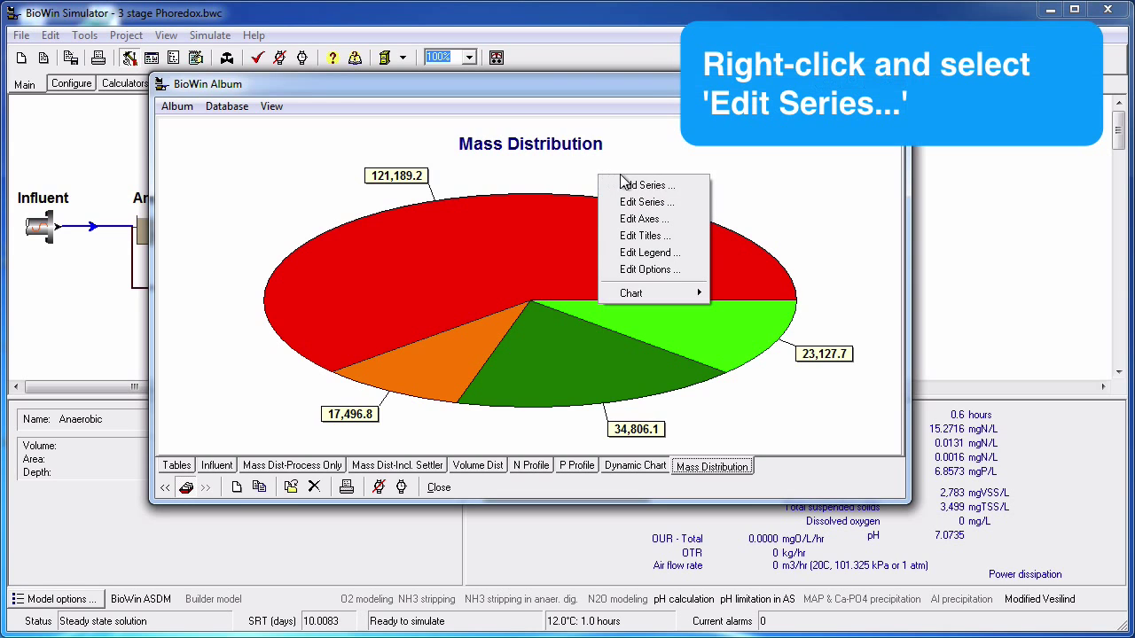
pyautogui.moveTo(647, 202)
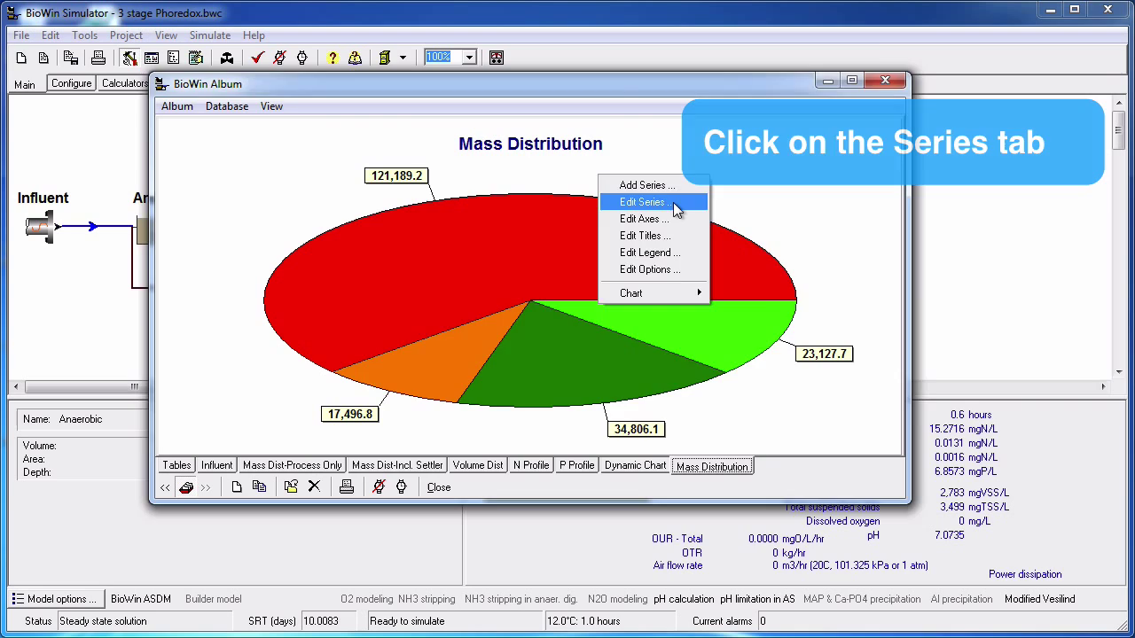
# Make the pie series 3 Dimensions with Marks Style set to Label and Percent.
pyautogui.click(642, 202)
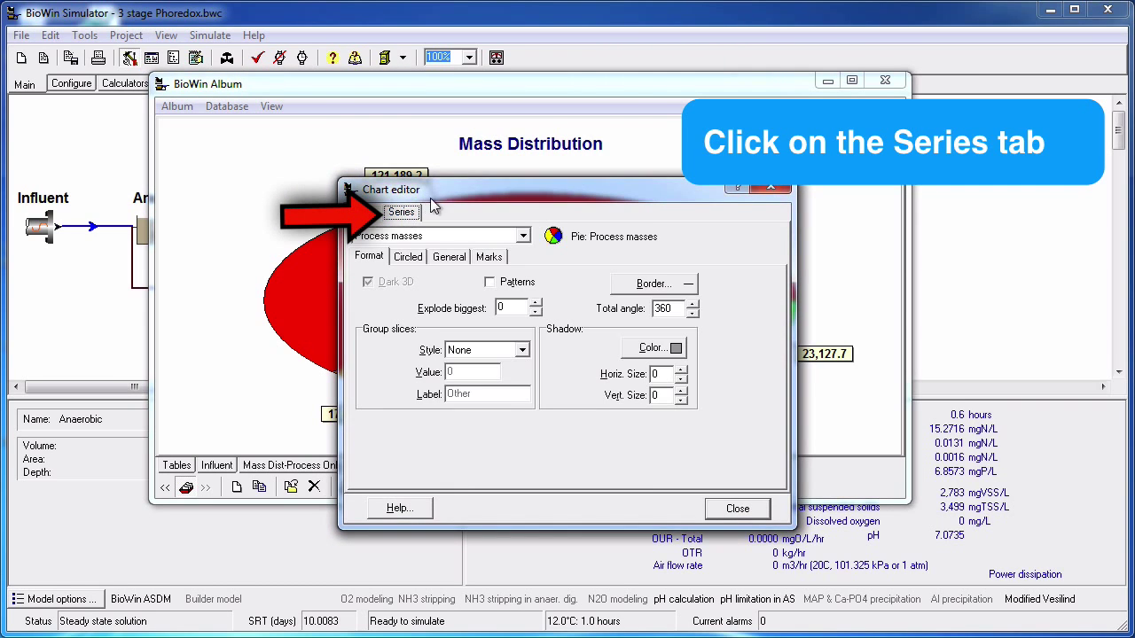
pyautogui.click(401, 213)
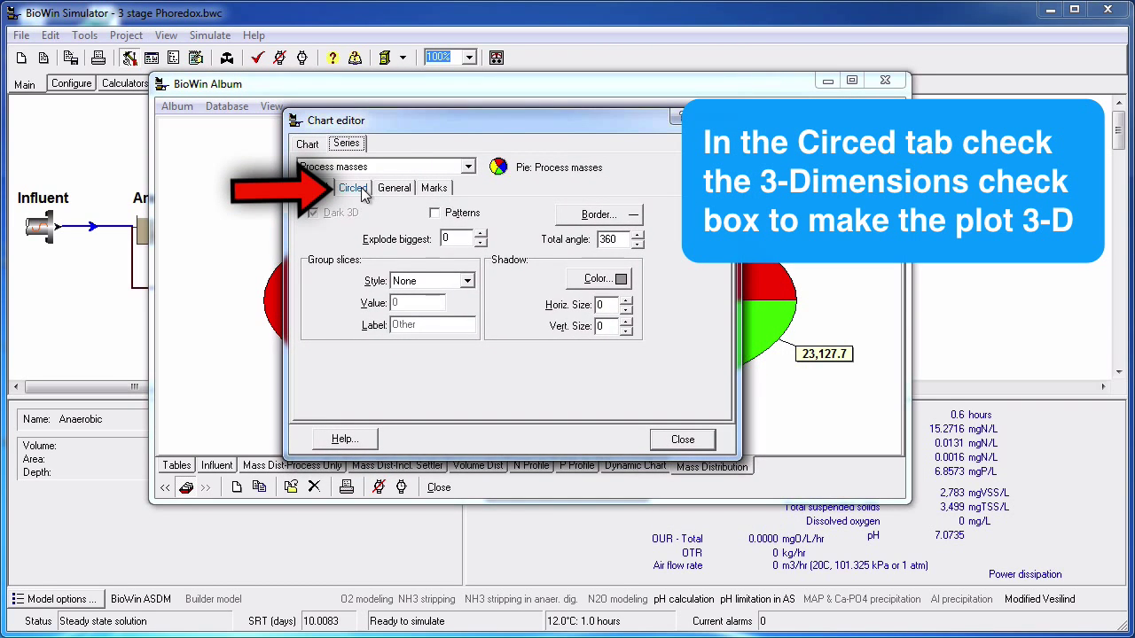
pyautogui.click(353, 188)
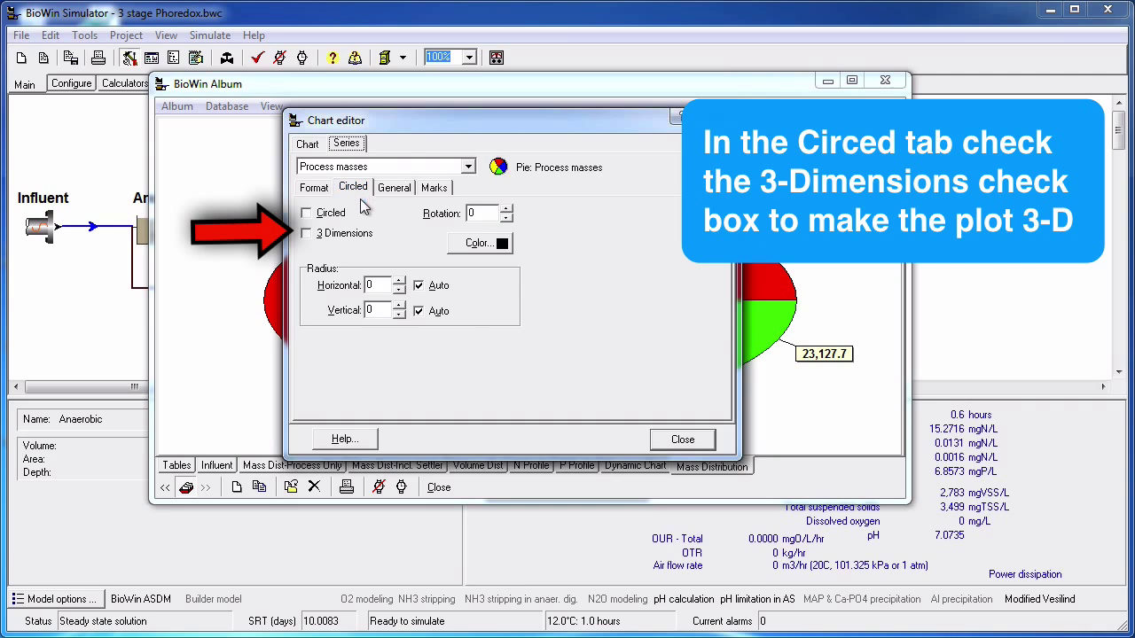
pyautogui.click(307, 234)
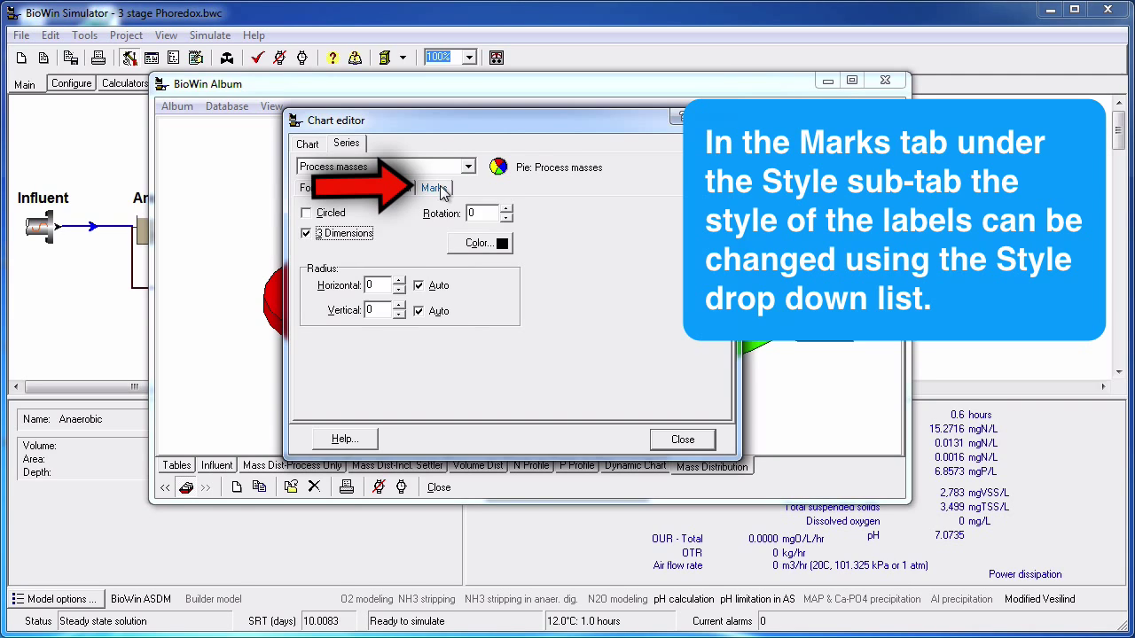
pyautogui.click(435, 188)
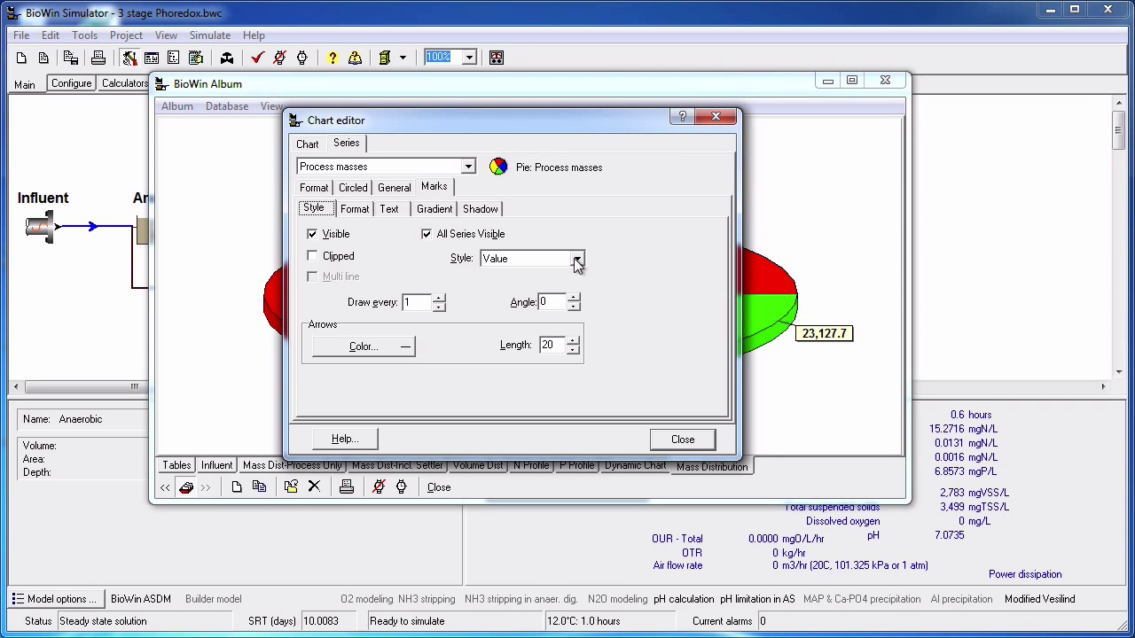
pyautogui.click(578, 259)
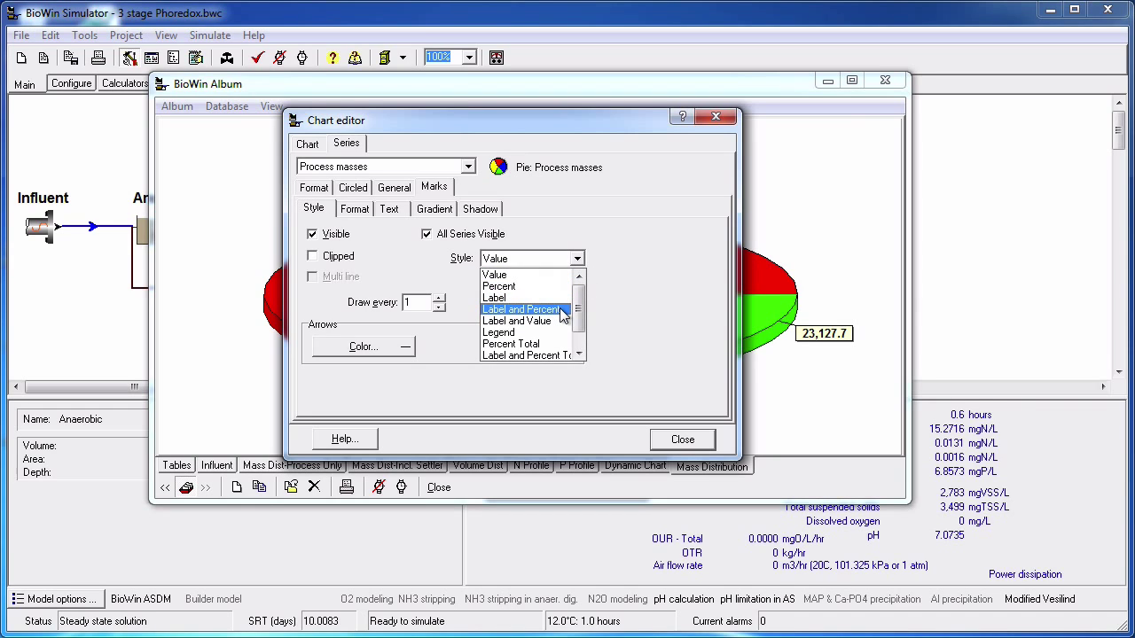
pyautogui.click(521, 308)
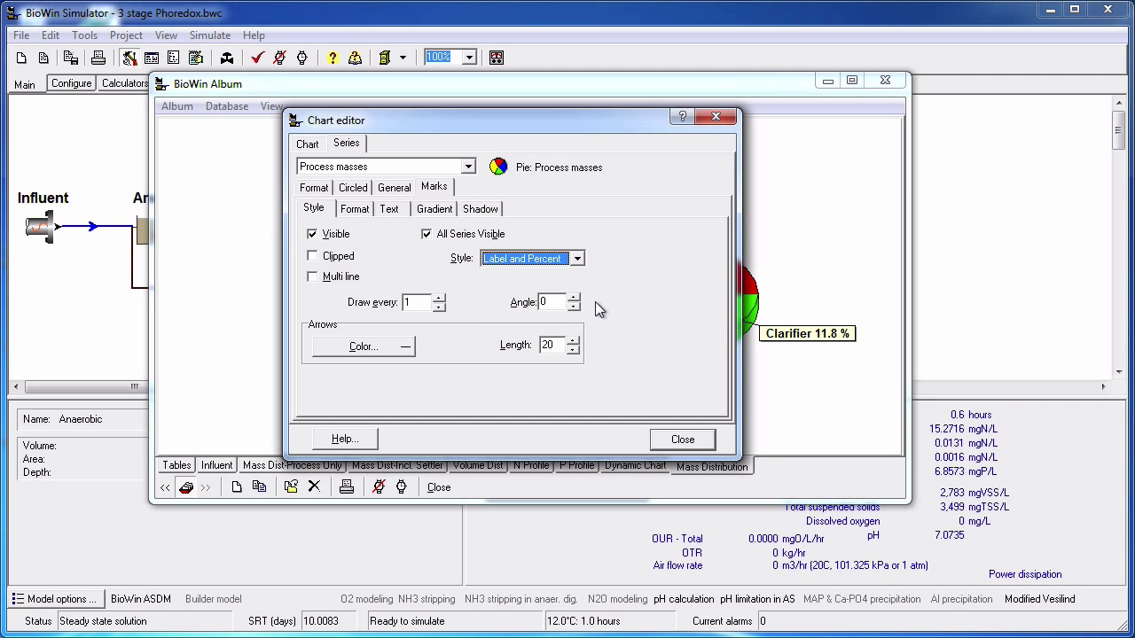
pyautogui.moveTo(683, 439)
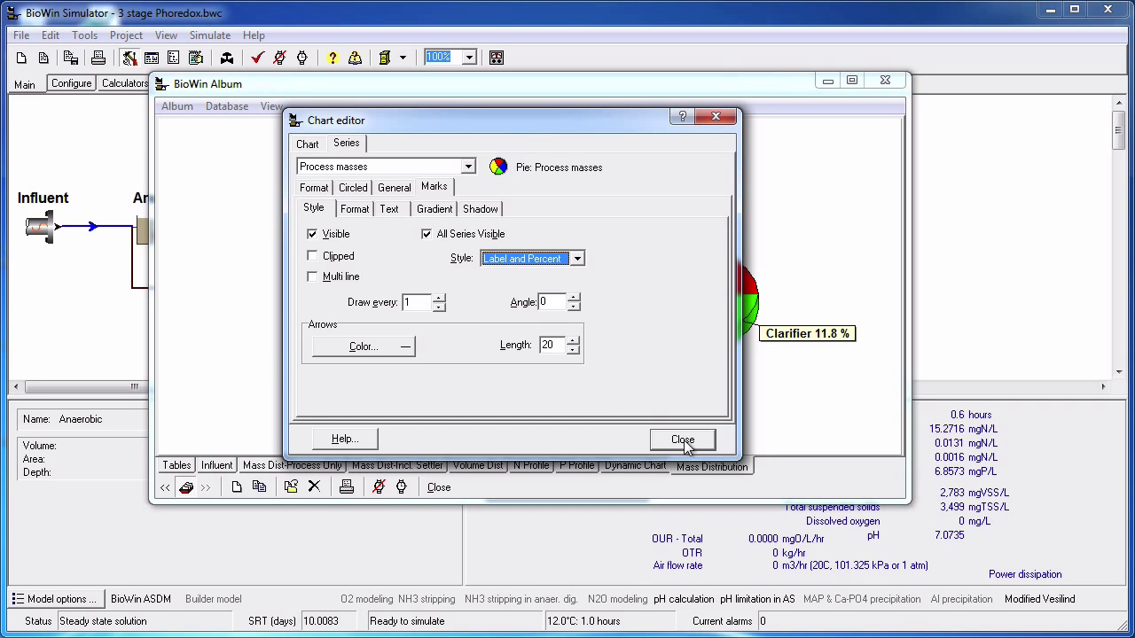
pyautogui.click(681, 440)
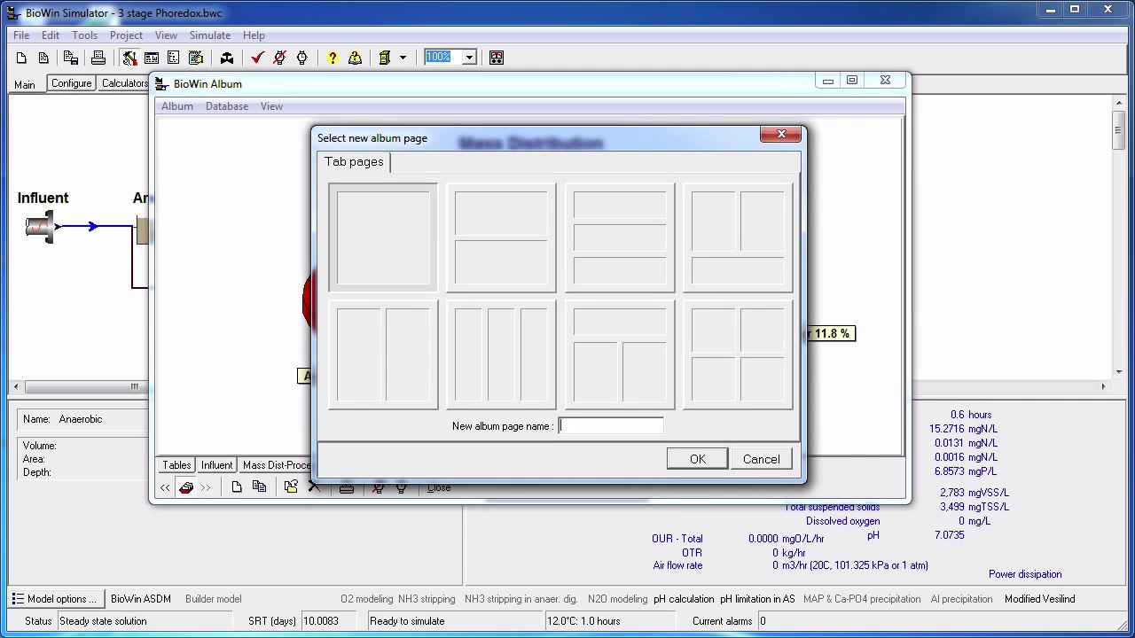
# Create the 'Volume Distribution' page and add a chart with Special plot options shown.
pyautogui.write('Volume Distributi')
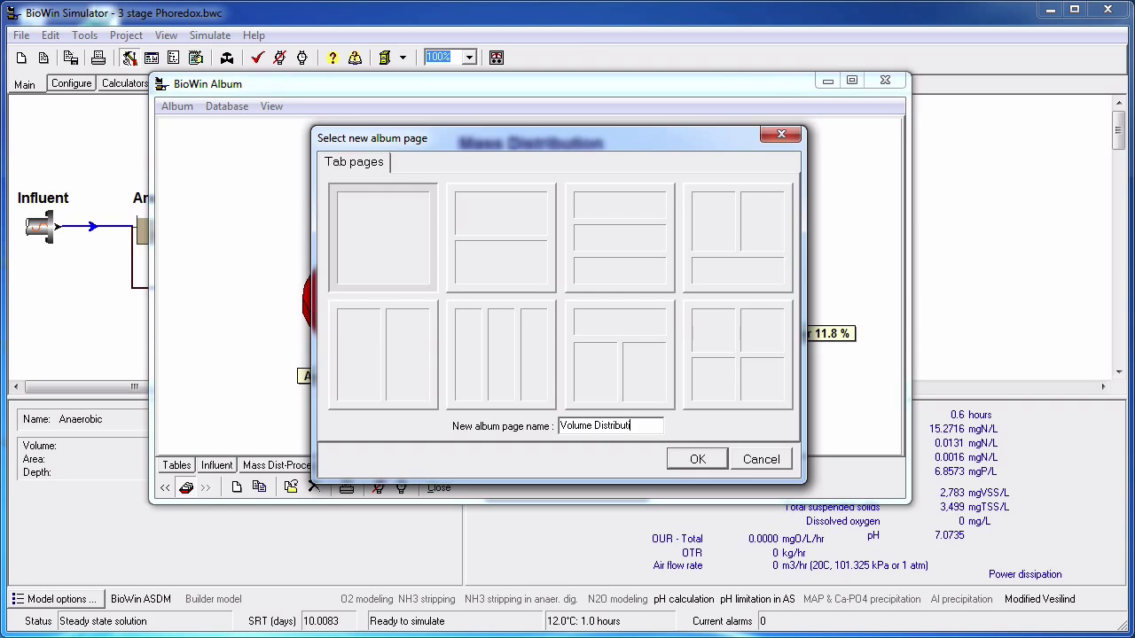
pyautogui.click(697, 458)
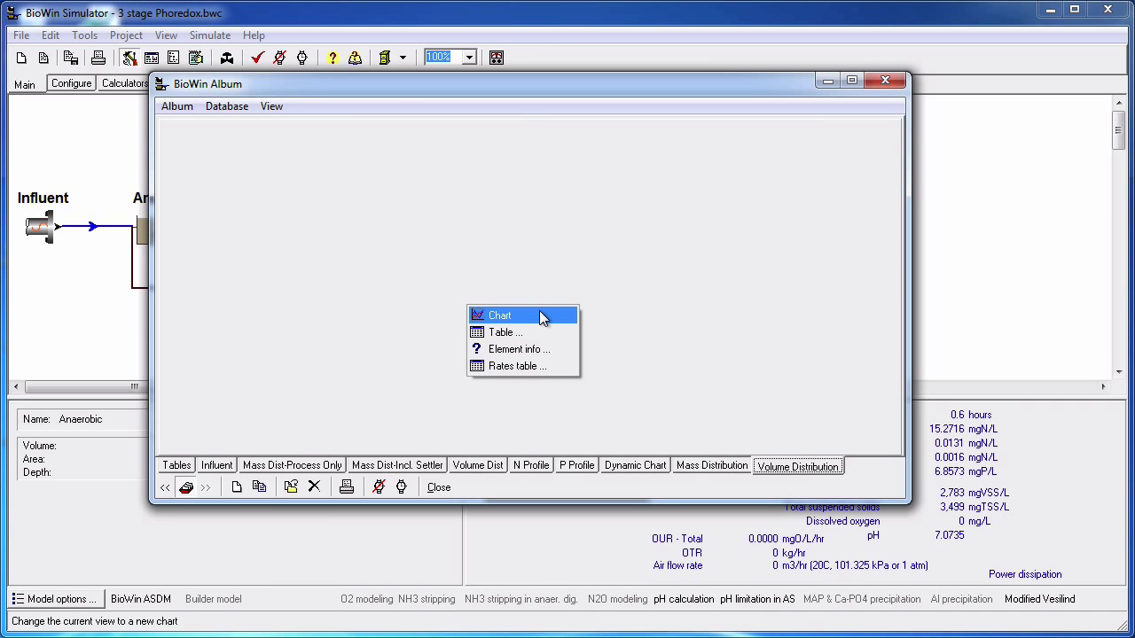
pyautogui.click(500, 315)
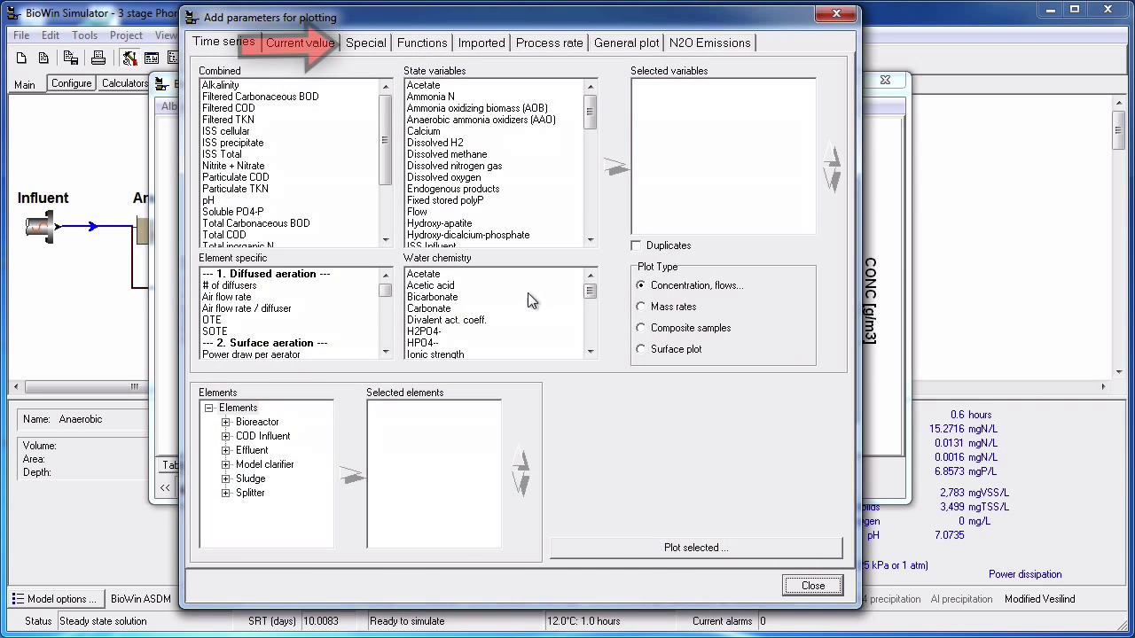
pyautogui.click(366, 43)
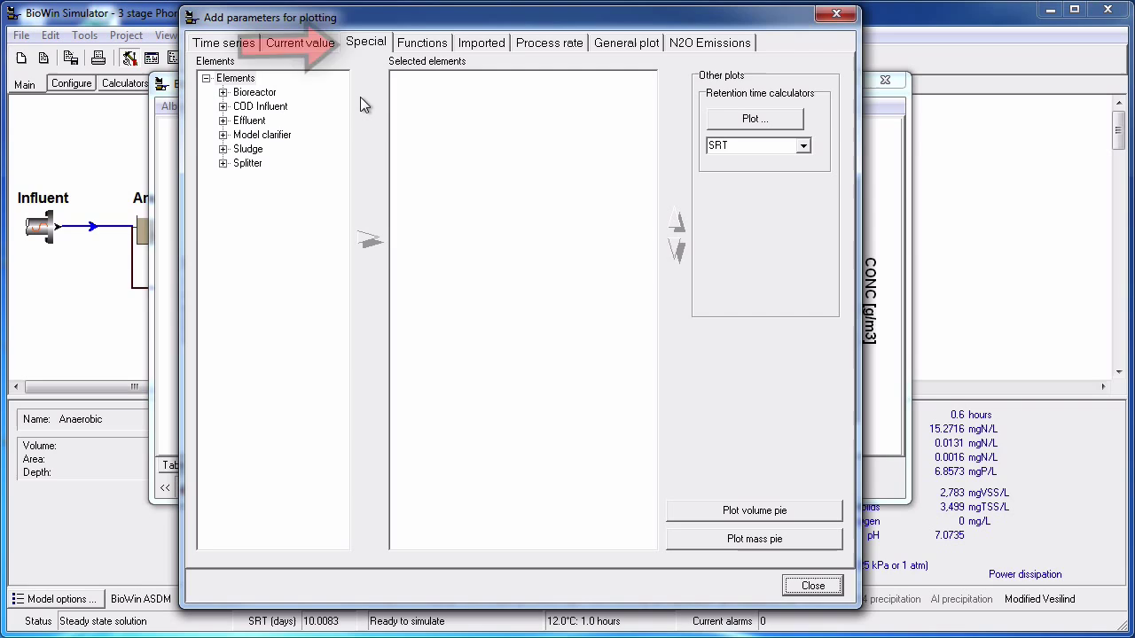
# Add the Bioreactor group's three reactors and plot a volume pie.
pyautogui.click(255, 92)
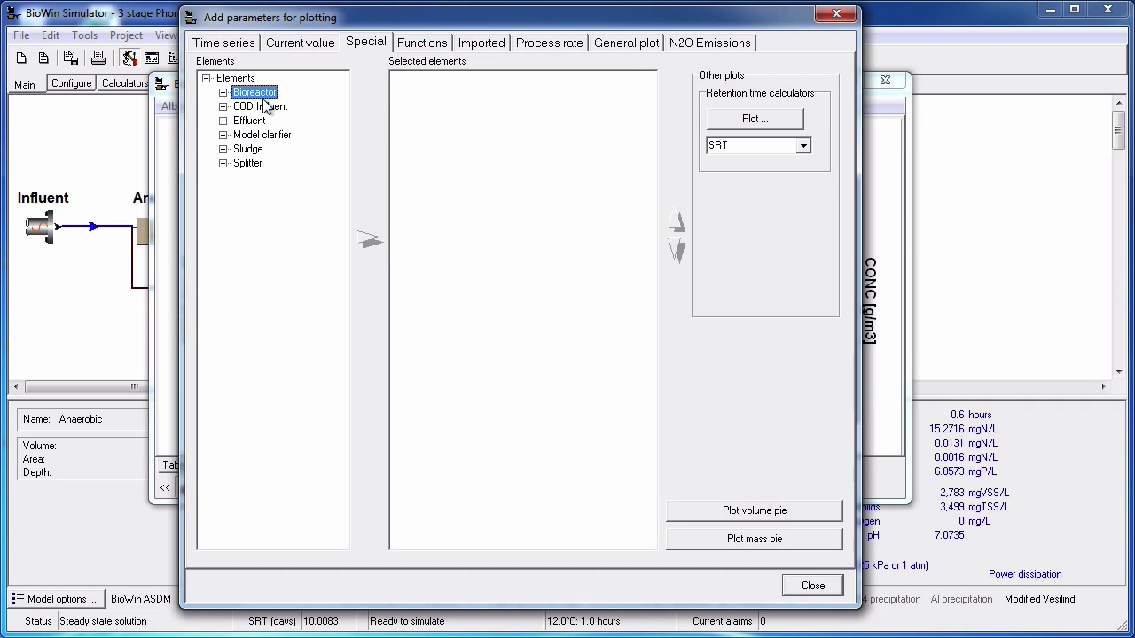
pyautogui.click(371, 239)
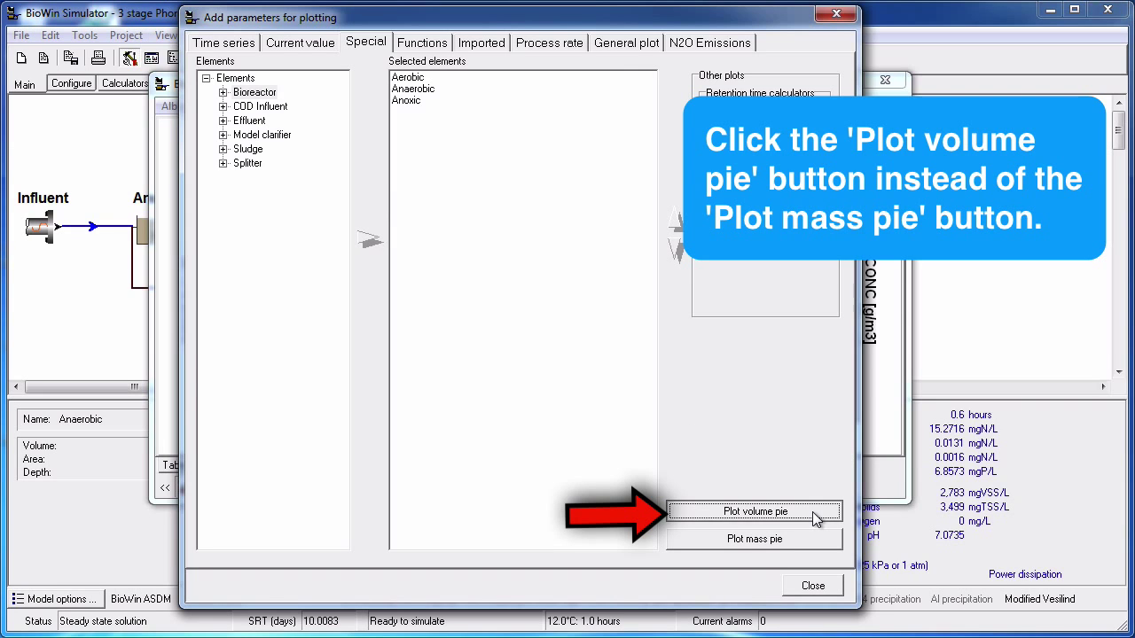
pyautogui.click(754, 510)
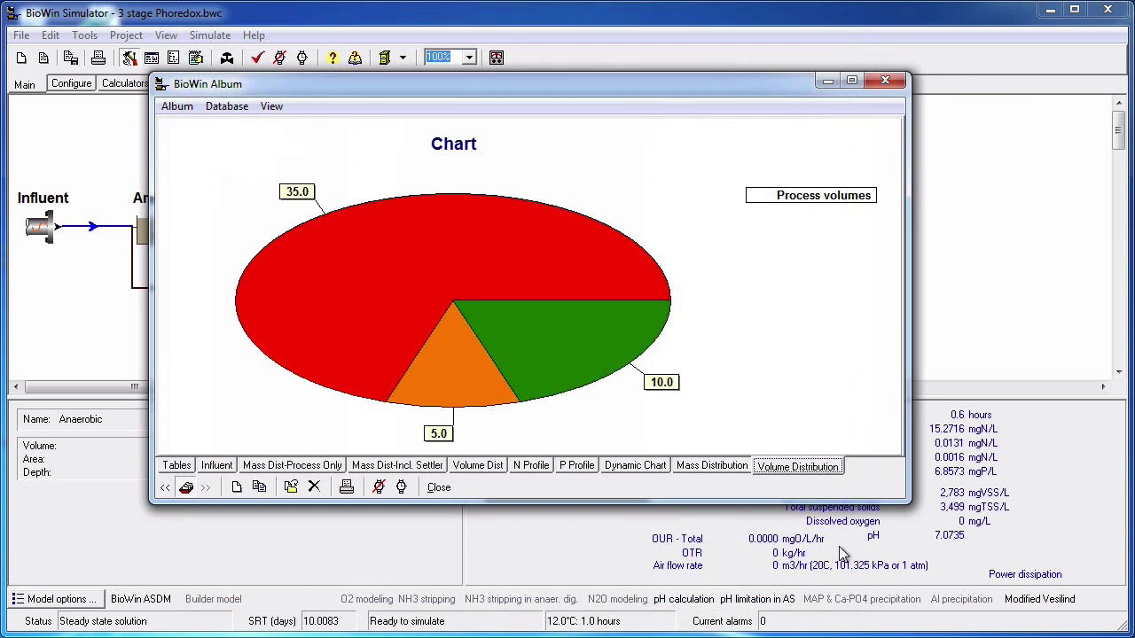
pyautogui.moveTo(768, 361)
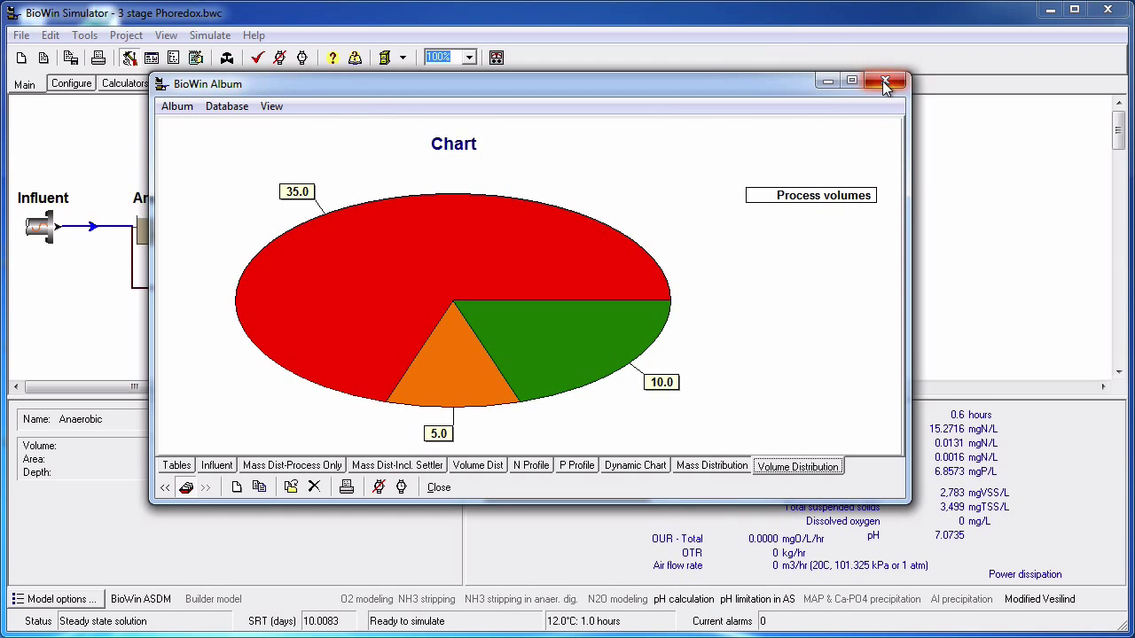
# Close the album window to return to the Phoredox flowsheet.
pyautogui.click(883, 82)
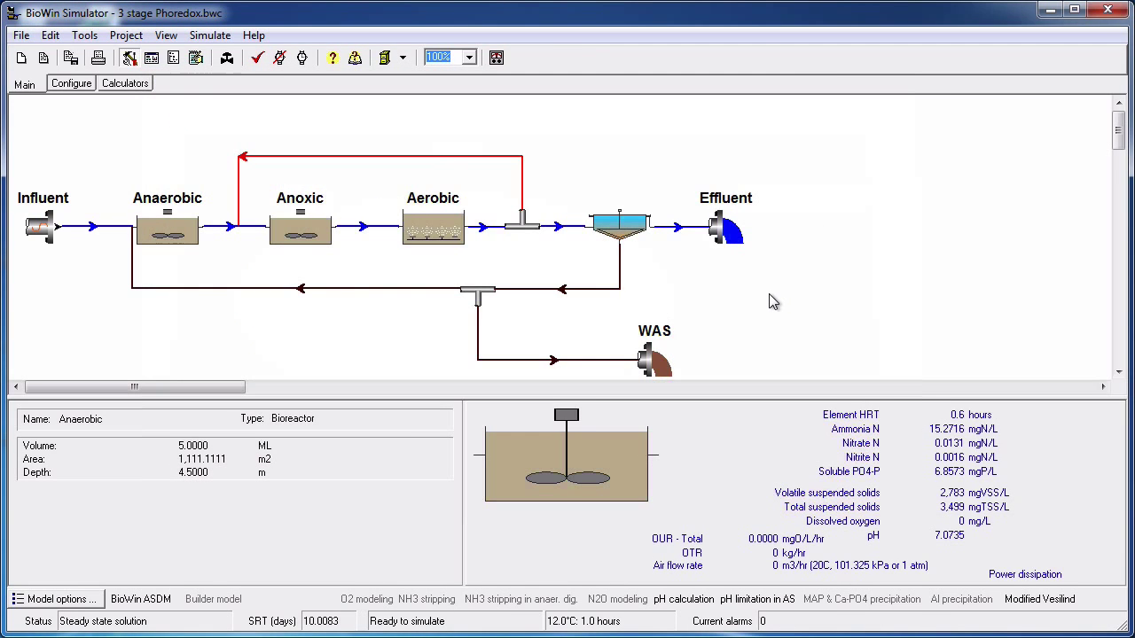